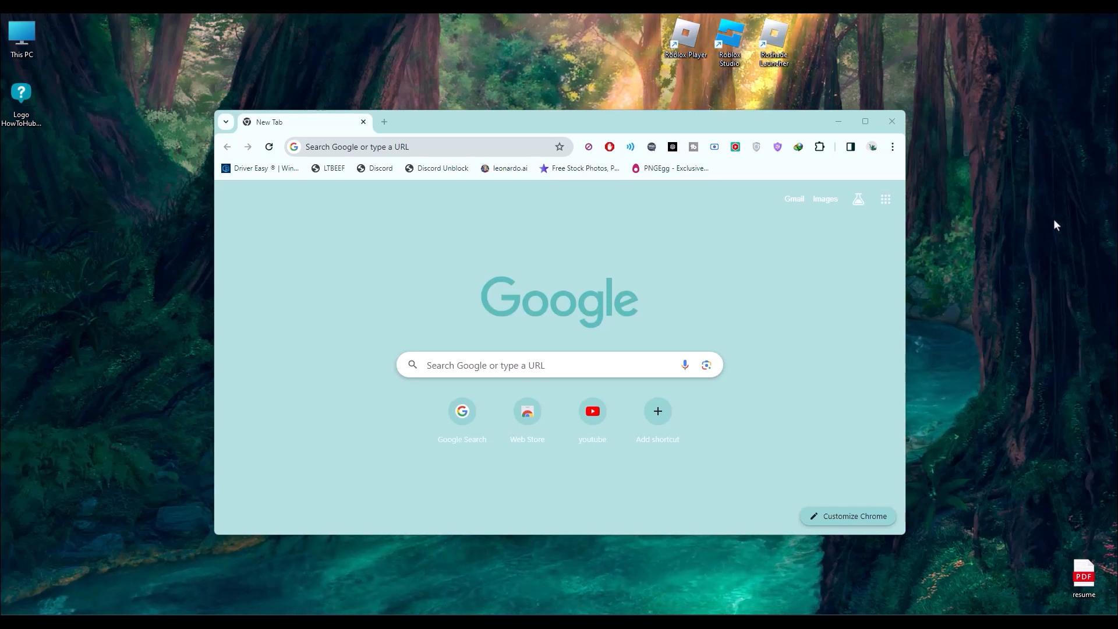
{"action": "mouse_move", "coordinate": [759, 238]}
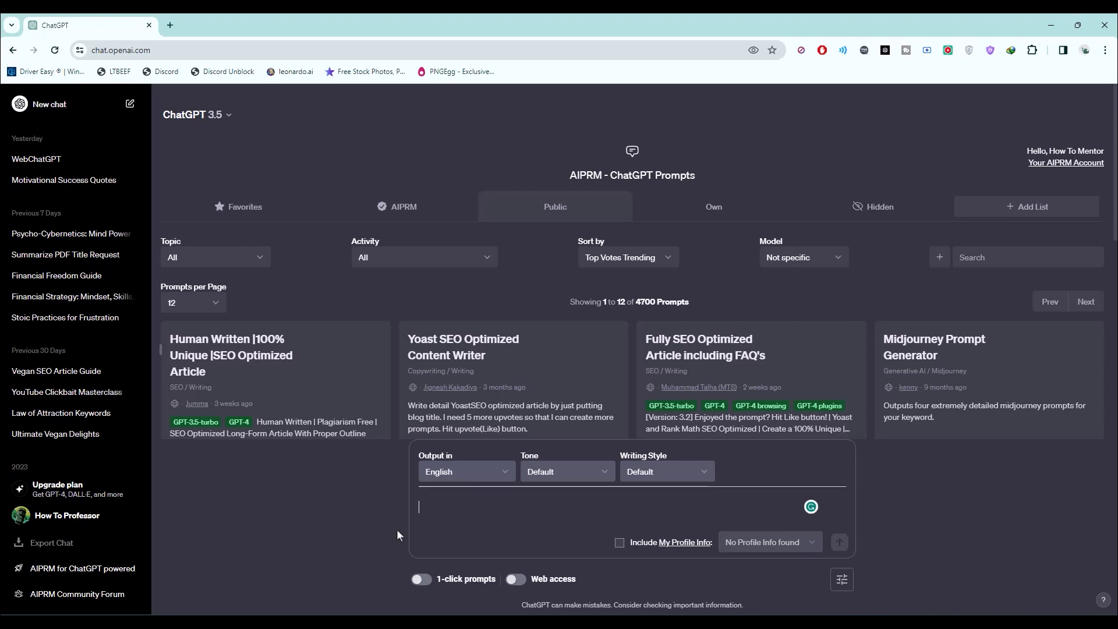
View the AIPRM for ChatGPT Chrome Web Store page in a new tab, then return to ChatGPT.
{"action": "double_click", "coordinate": [586, 175]}
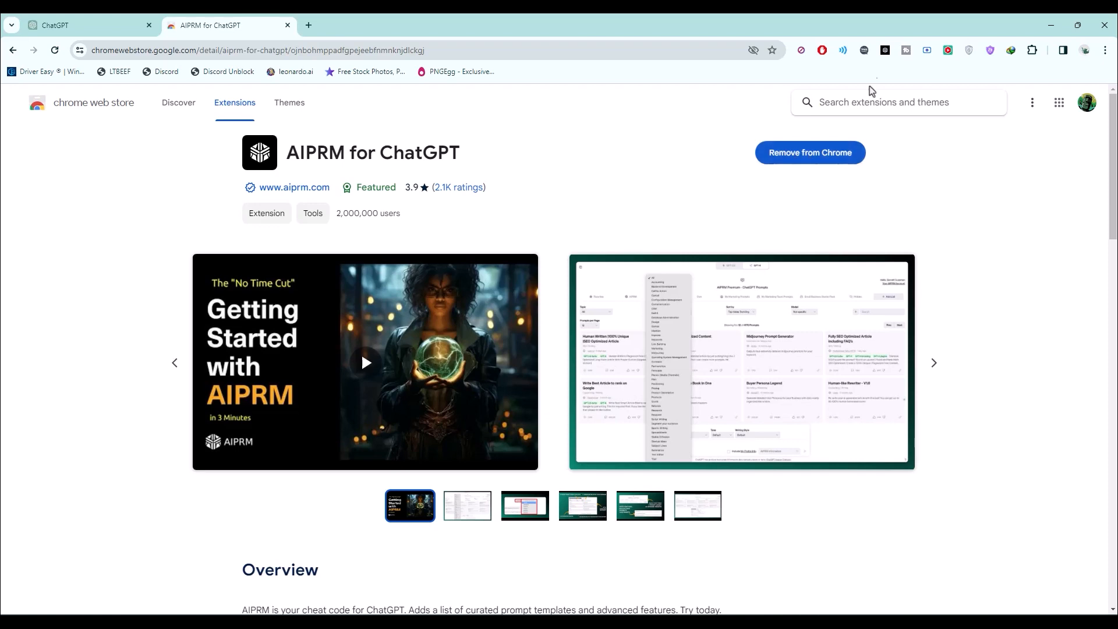
{"action": "mouse_move", "coordinate": [368, 116]}
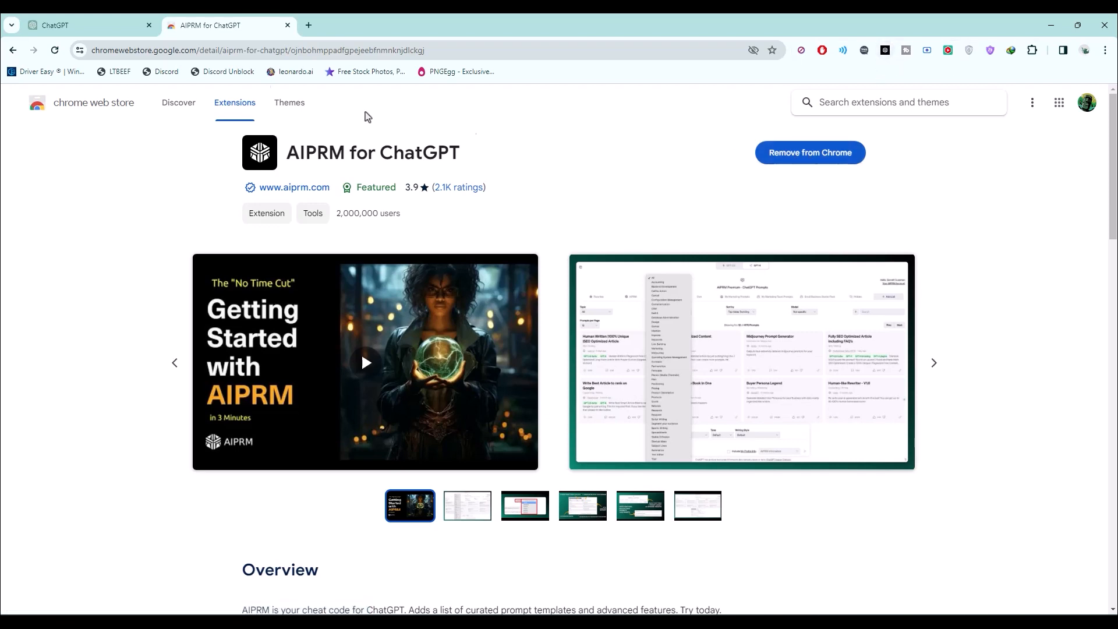
{"action": "left_click", "coordinate": [64, 26]}
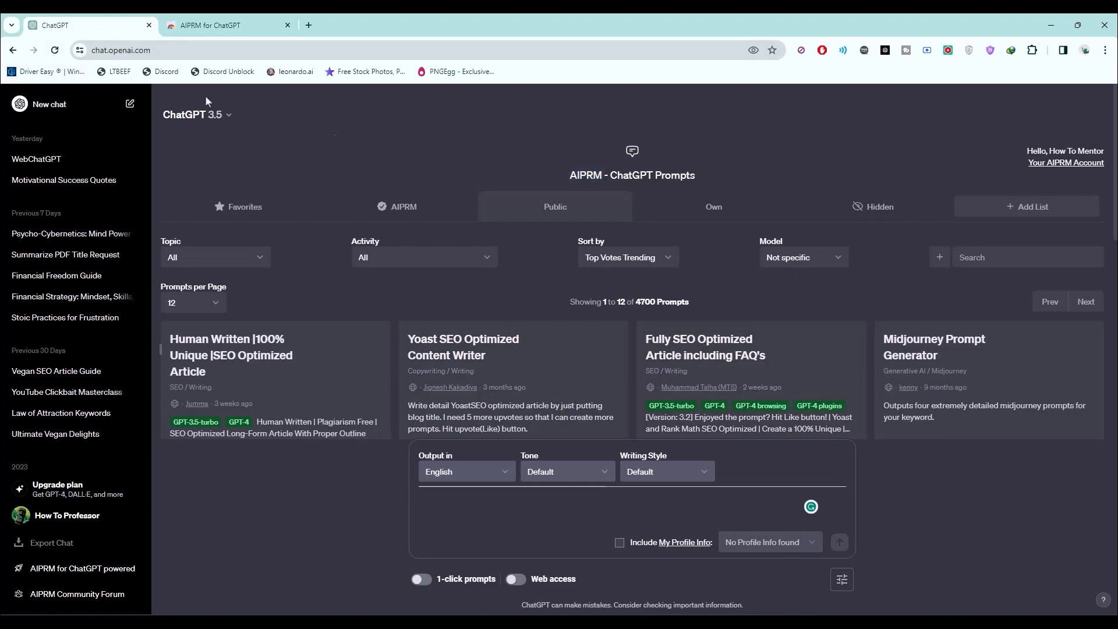
{"action": "mouse_move", "coordinate": [765, 315]}
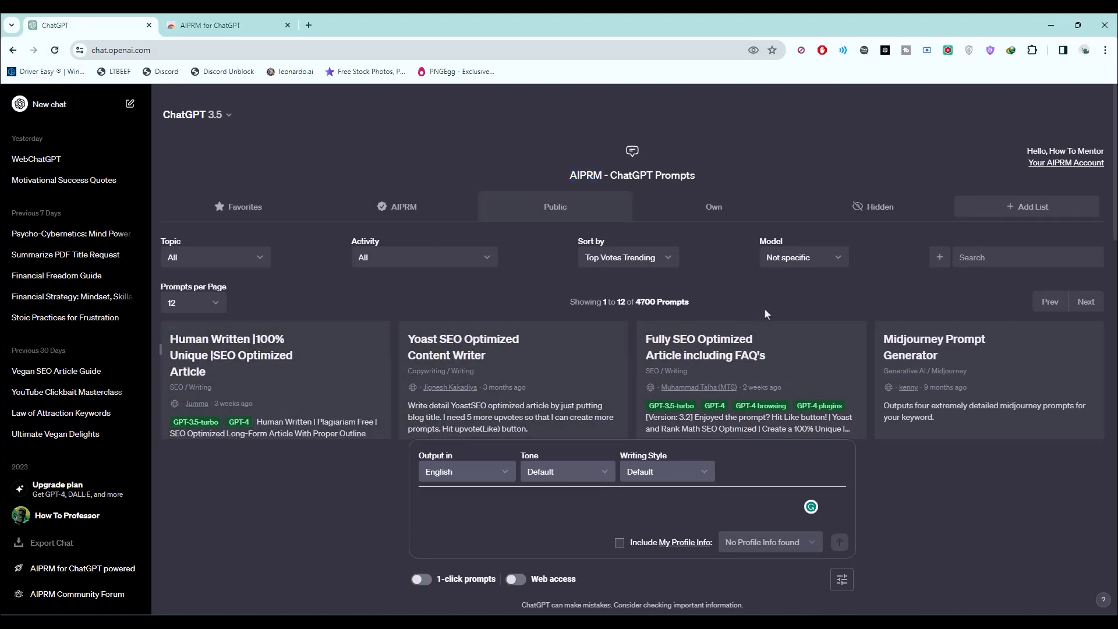
Search the AIPRM library for 'pdf' and select 'Summarize text or PDF with bullet points'.
{"action": "left_click", "coordinate": [1027, 256]}
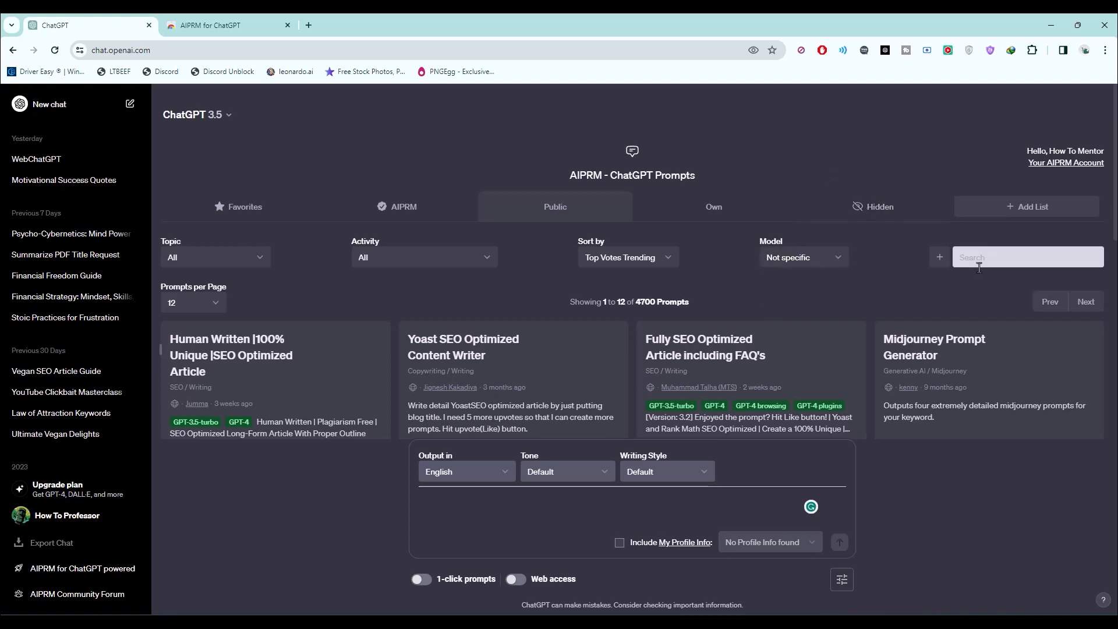
{"action": "left_click", "coordinate": [1027, 256]}
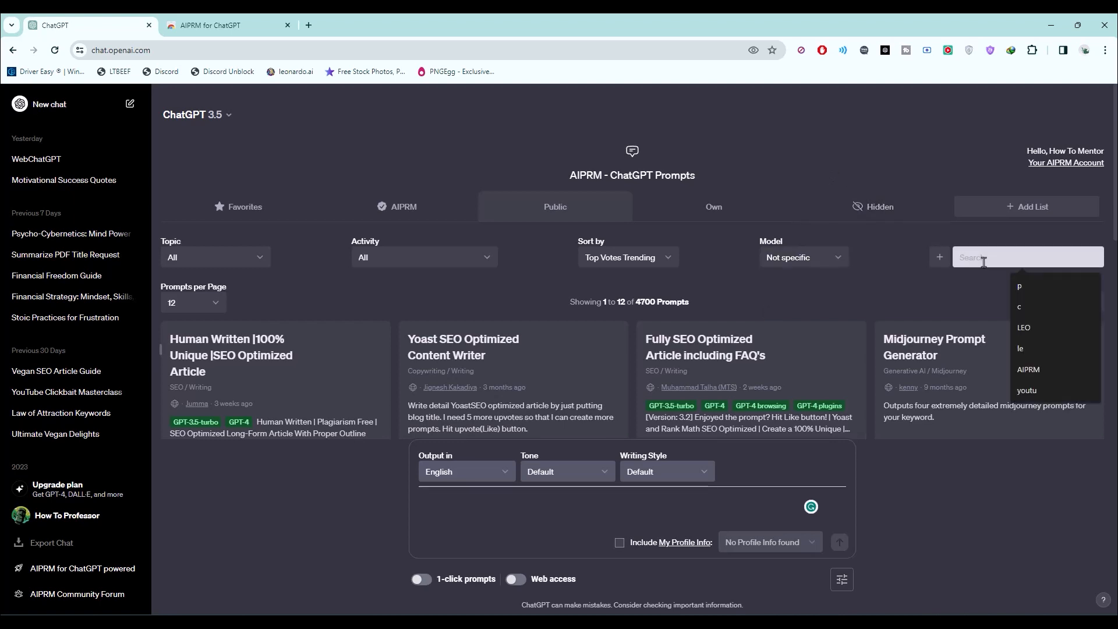
{"action": "type", "text": "pdf"}
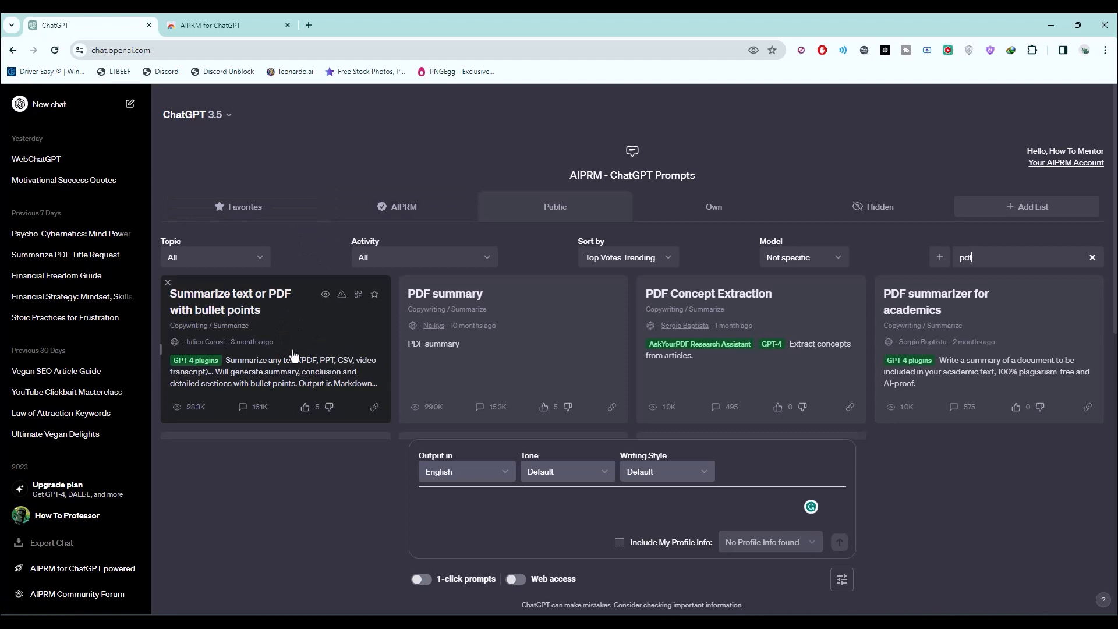
{"action": "left_click", "coordinate": [231, 301]}
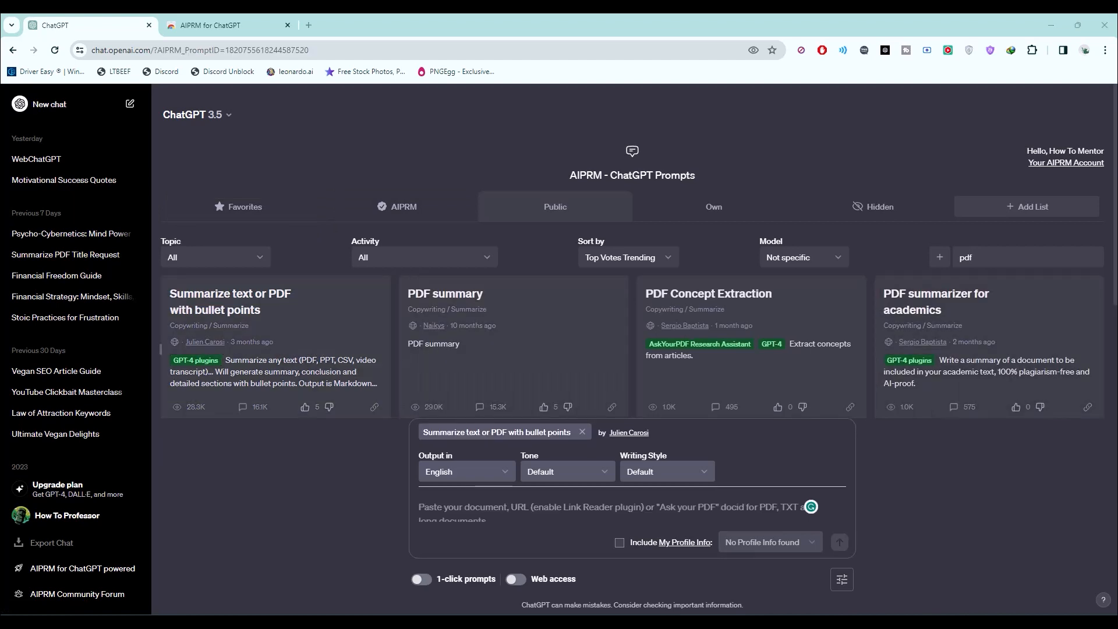
View The-Beginners-Guide-to-Plant-Based-Eating.pdf in a new tab and scroll to page 6.
{"action": "left_click", "coordinate": [608, 512]}
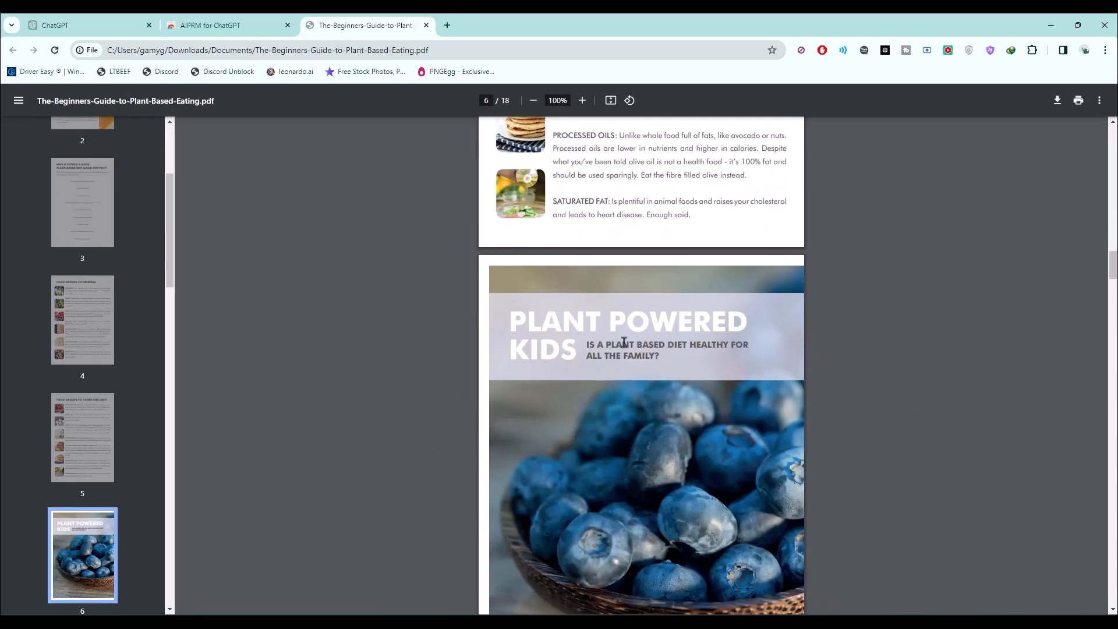
{"action": "scroll", "scroll_direction": "down", "scroll_amount": 3}
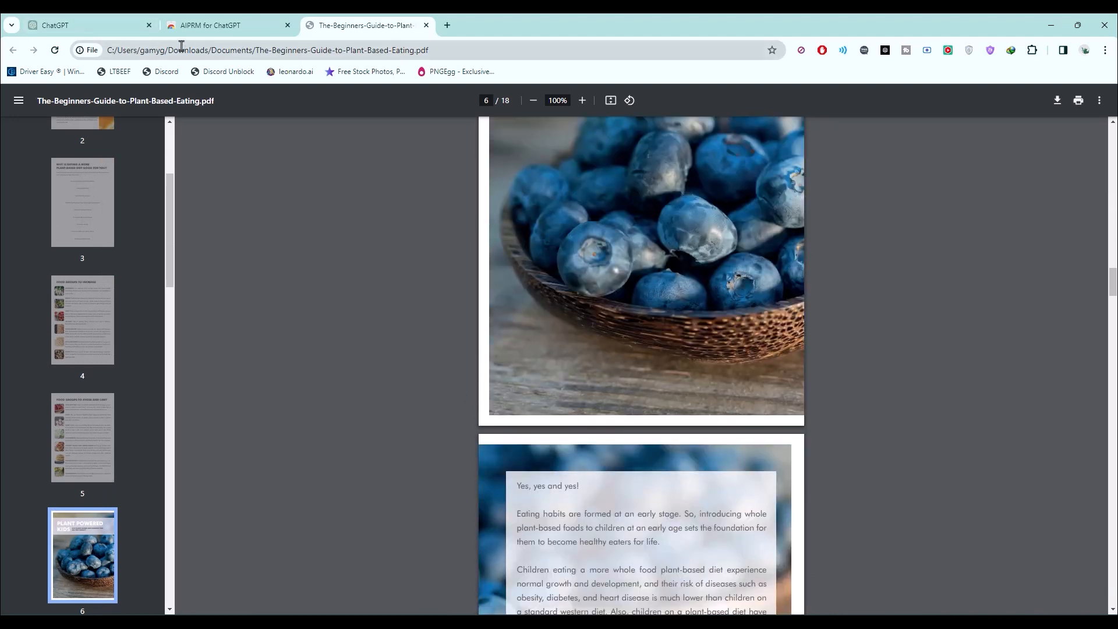
Enter the PDF's file:/// path and ask for a step-by-step day-to-day implementation guide.
{"action": "left_click", "coordinate": [64, 25]}
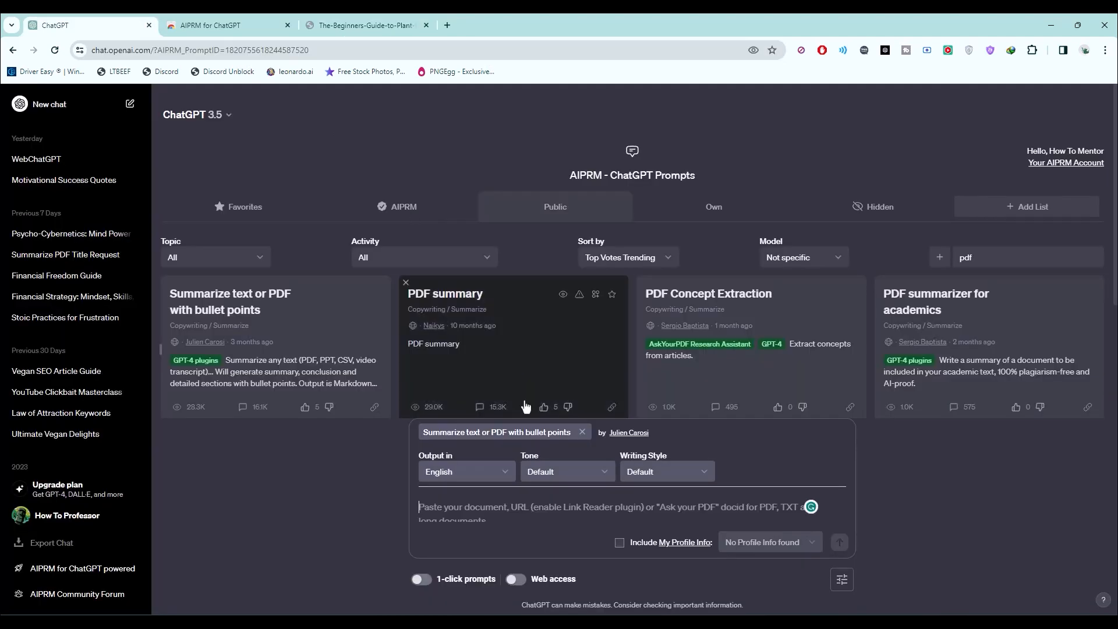
{"action": "type", "text": "file:///C:/Users/gamyg/Downloads/Documents/The-Beginners-Guide-to-Plant-Based-Eating.pdf"}
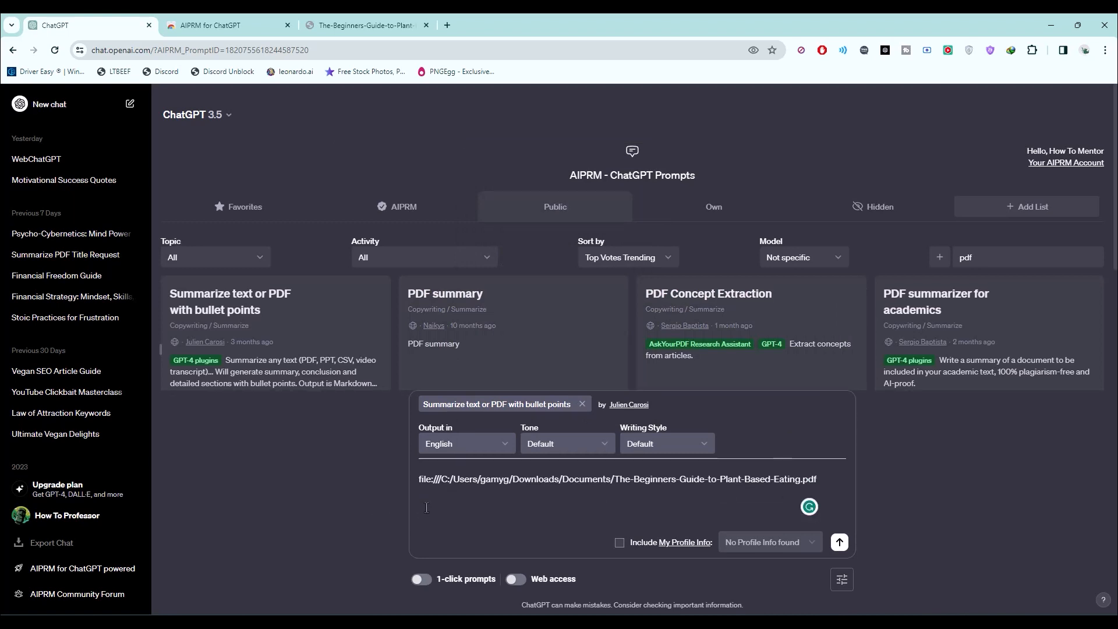
{"action": "type", "text": "Give me a step-by-step guide on how to implement everything in the PDF in day-to-day life."}
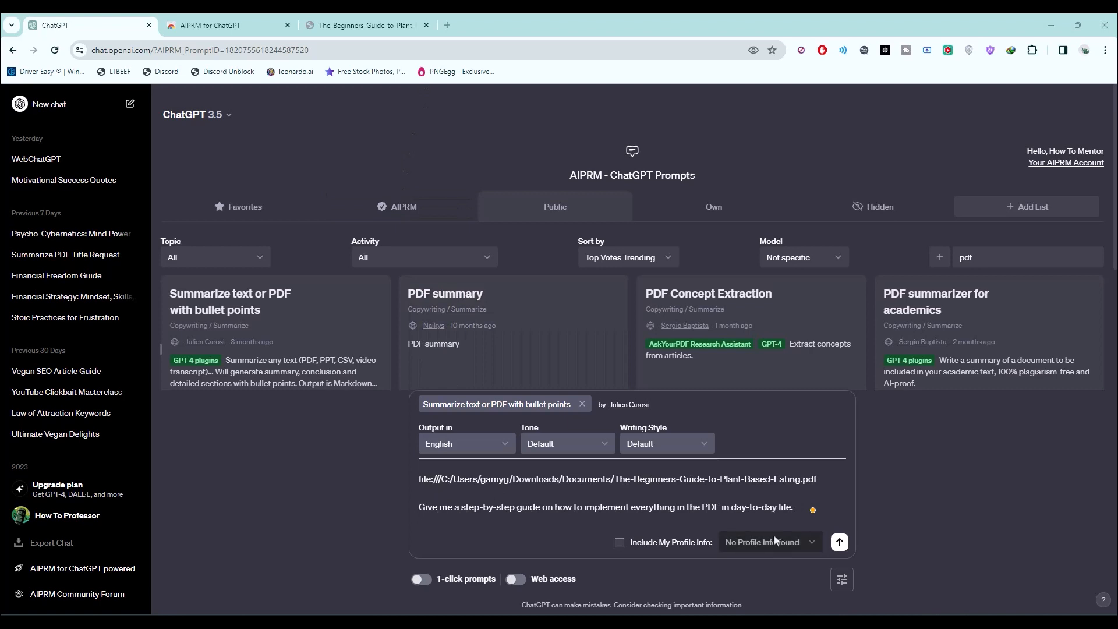
{"action": "mouse_move", "coordinate": [839, 541]}
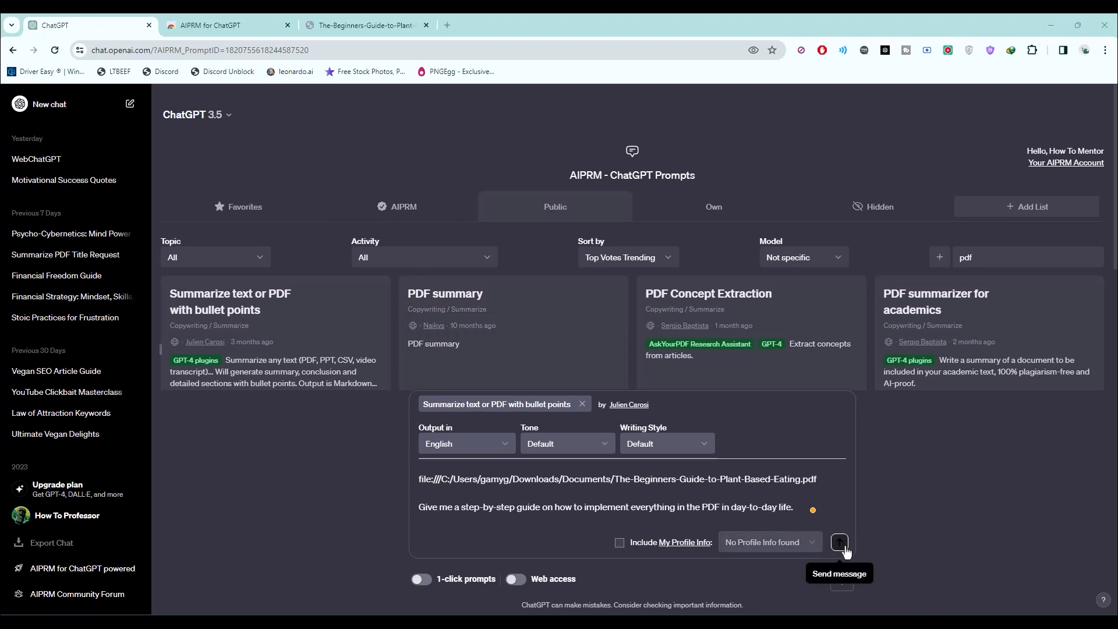
Send the request and follow ChatGPT's seven-step plant-based eating guide to its conclusion.
{"action": "left_click", "coordinate": [839, 541]}
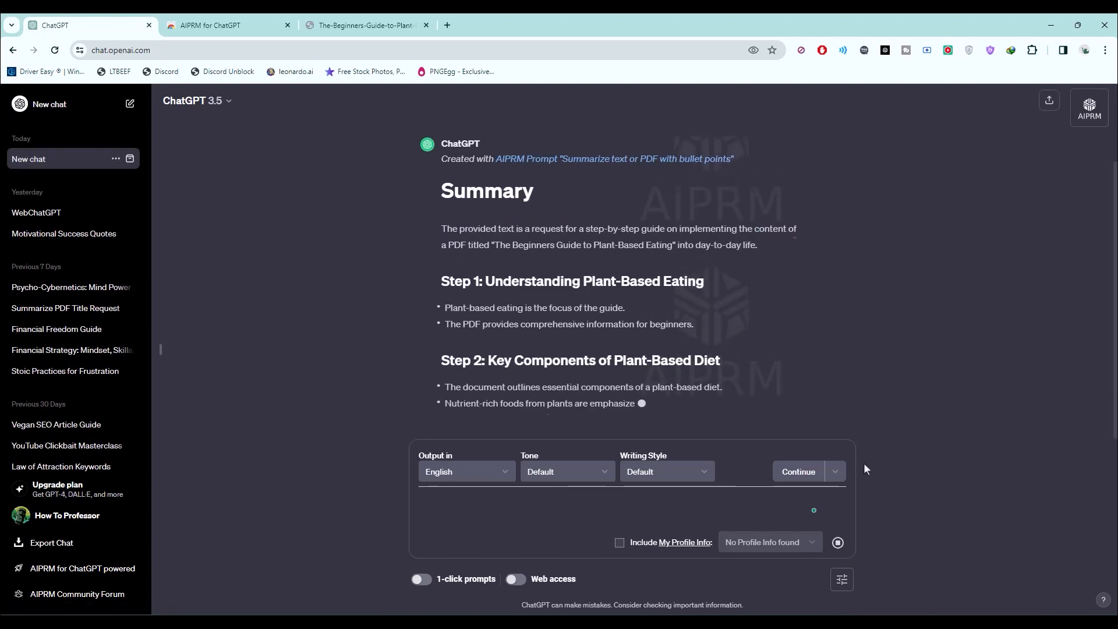
{"action": "scroll", "scroll_direction": "down", "scroll_amount": 3}
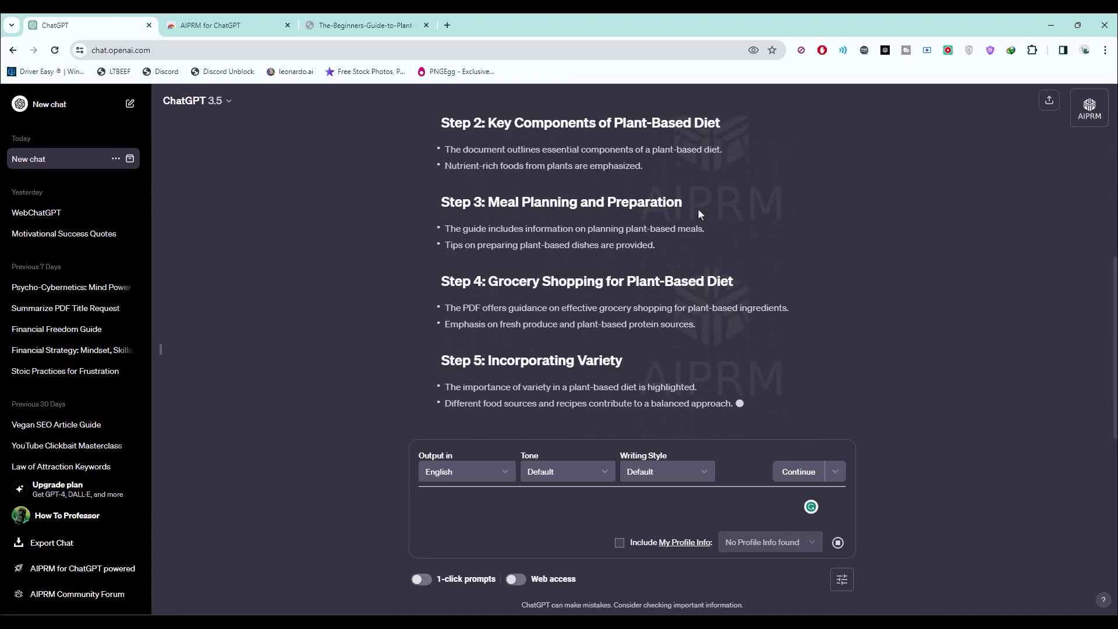
{"action": "scroll", "scroll_direction": "down", "scroll_amount": 3}
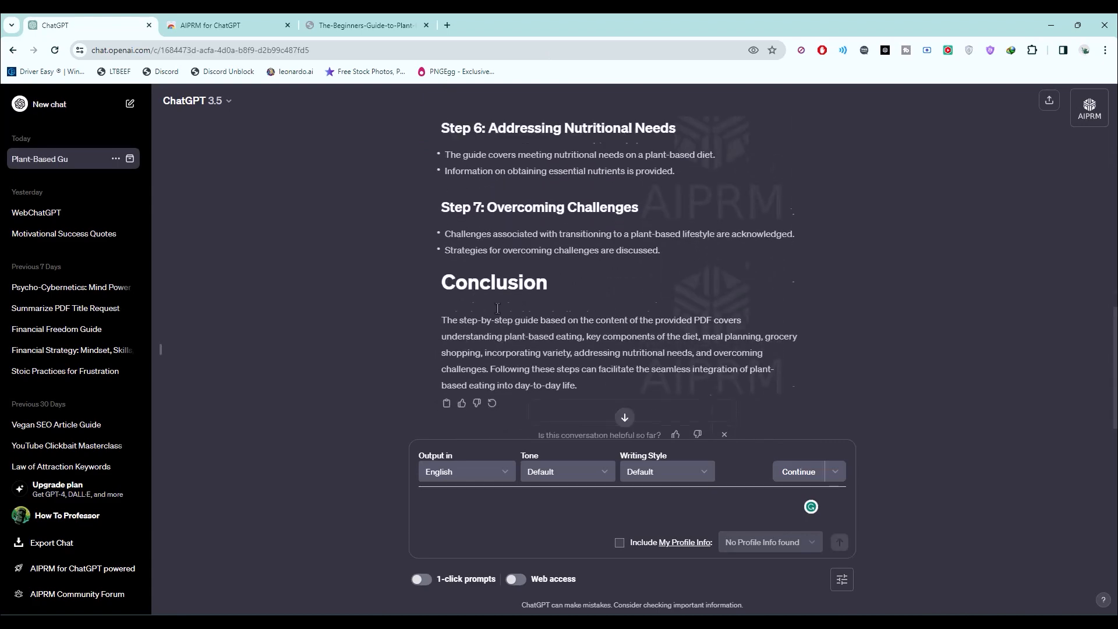
{"action": "scroll", "scroll_direction": "down", "scroll_amount": 3}
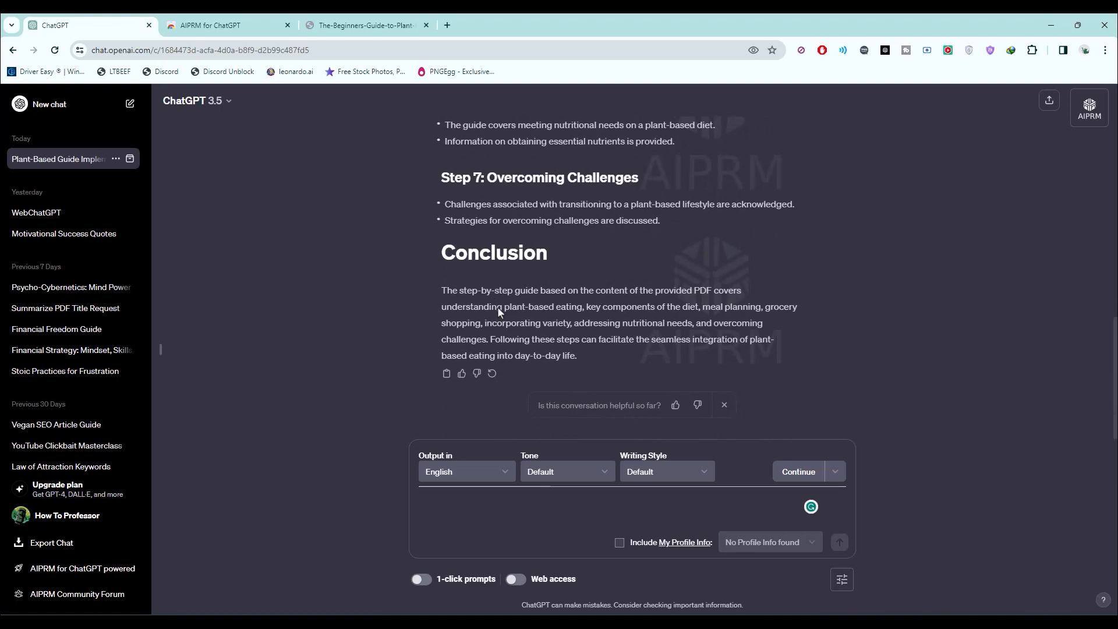